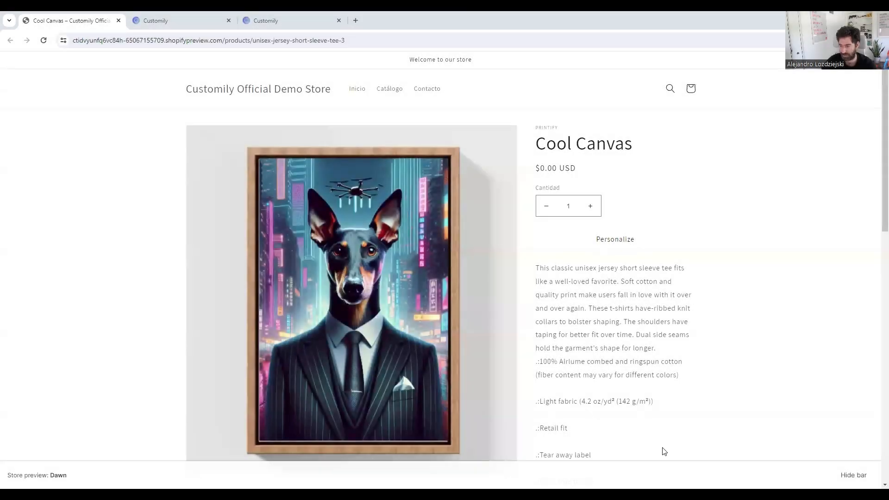
{"action": "mouse_move", "coordinate": [605, 199]}
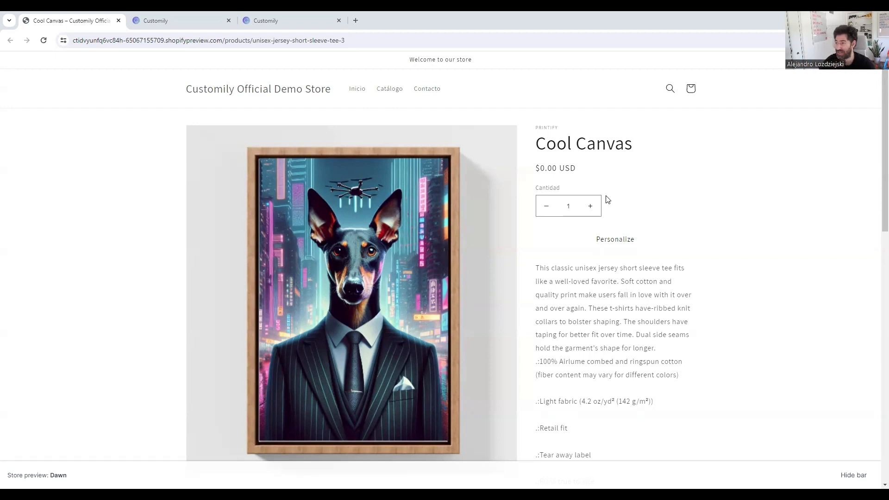
{"action": "mouse_move", "coordinate": [585, 198]}
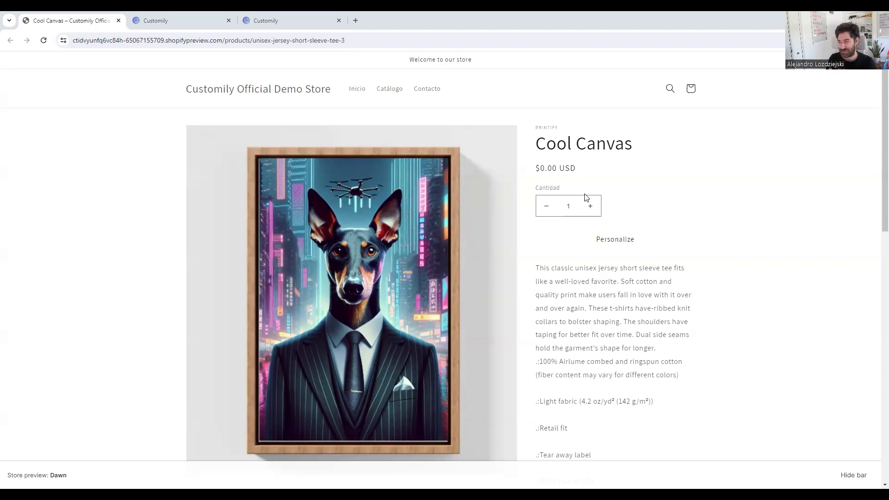
{"action": "mouse_move", "coordinate": [632, 236]}
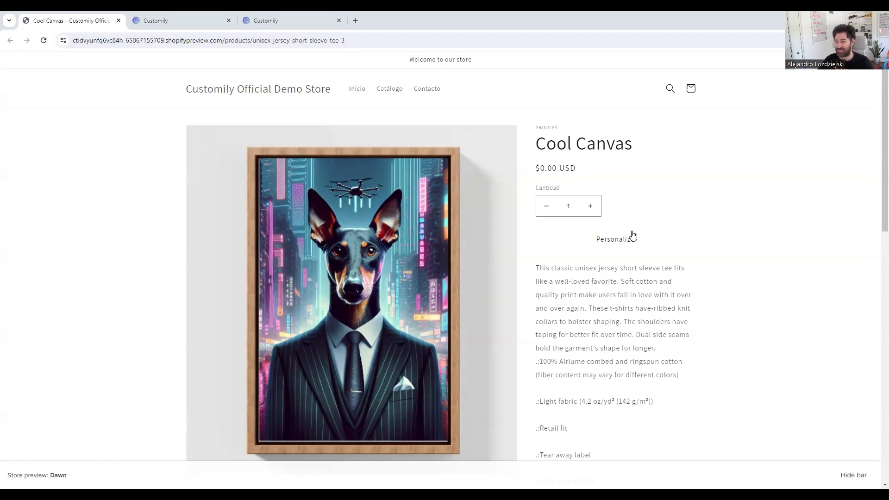
{"action": "mouse_move", "coordinate": [635, 246]}
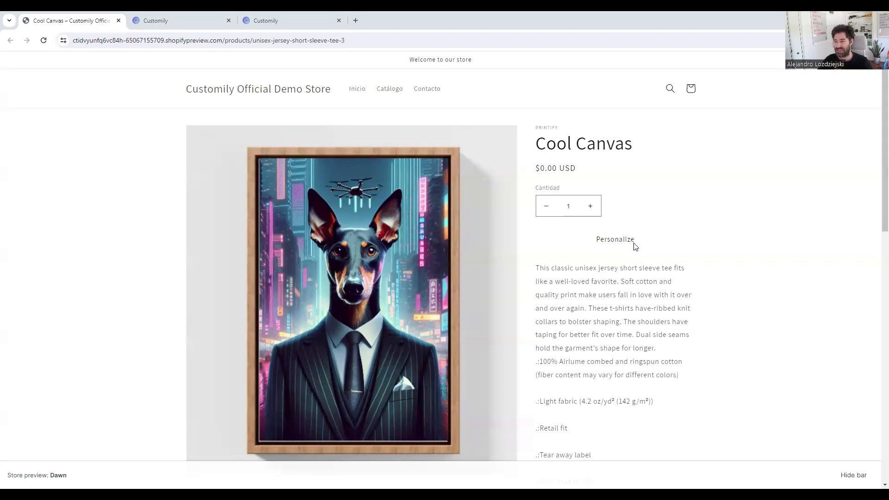
Personalize the canvas with Cat, Knight Armor and cyberpunk setting as the prompt choices.
{"action": "left_click", "coordinate": [614, 239]}
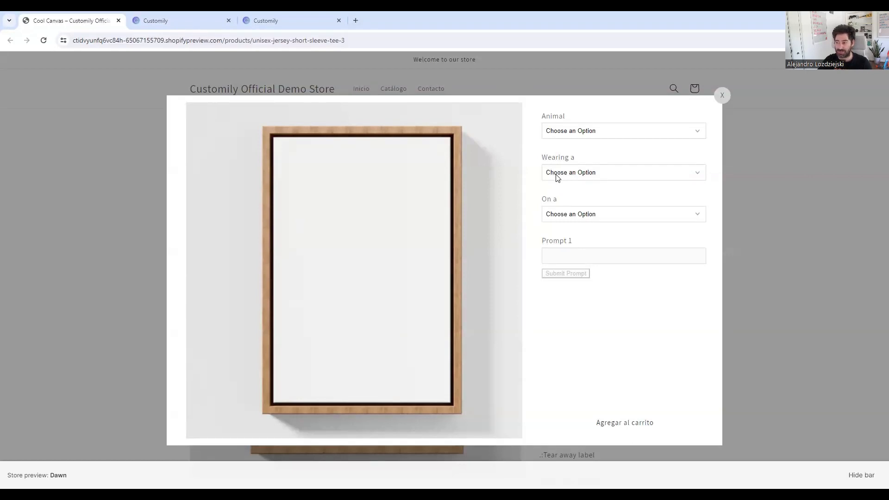
{"action": "mouse_move", "coordinate": [556, 183]}
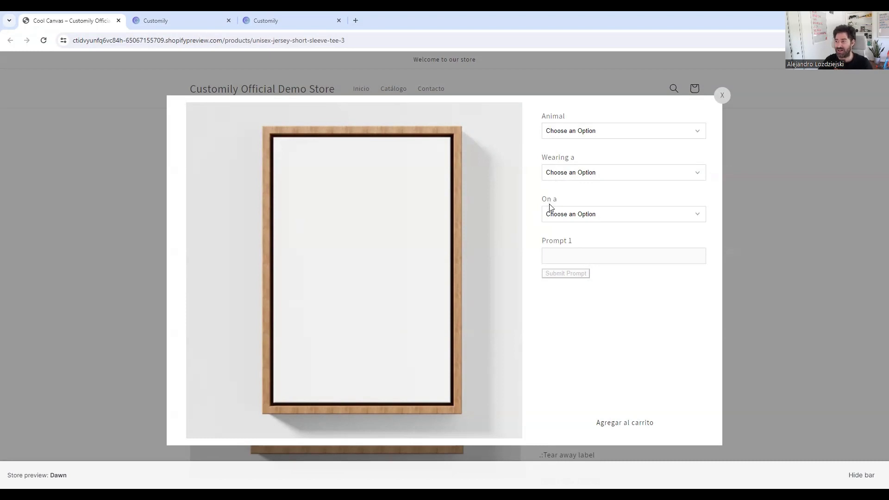
{"action": "mouse_move", "coordinate": [549, 213]}
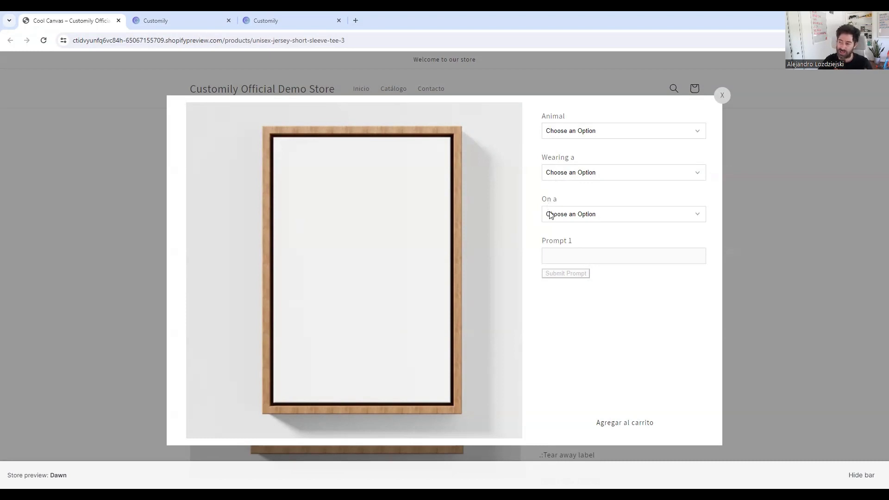
{"action": "mouse_move", "coordinate": [570, 202]}
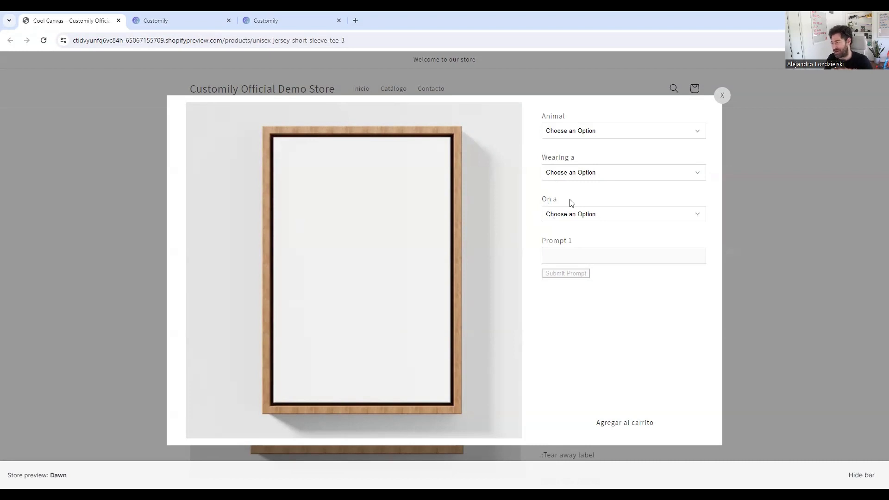
{"action": "mouse_move", "coordinate": [609, 158]}
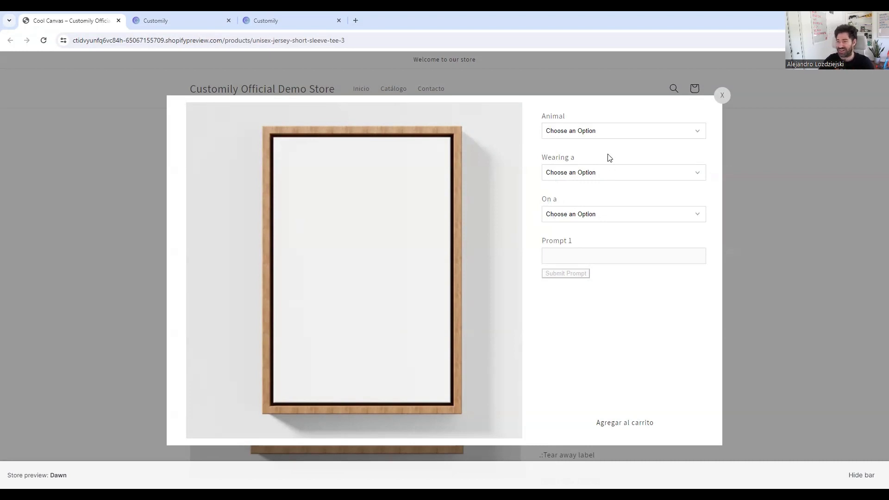
{"action": "left_click", "coordinate": [622, 131]}
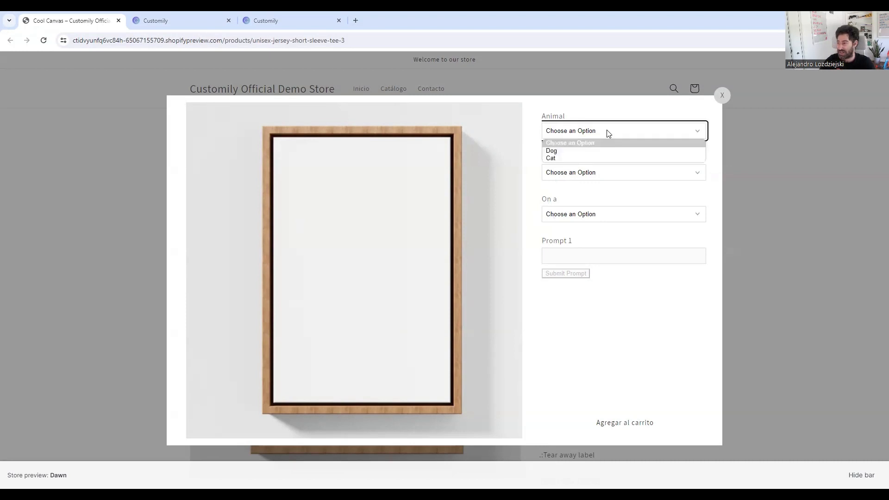
{"action": "mouse_move", "coordinate": [603, 158]}
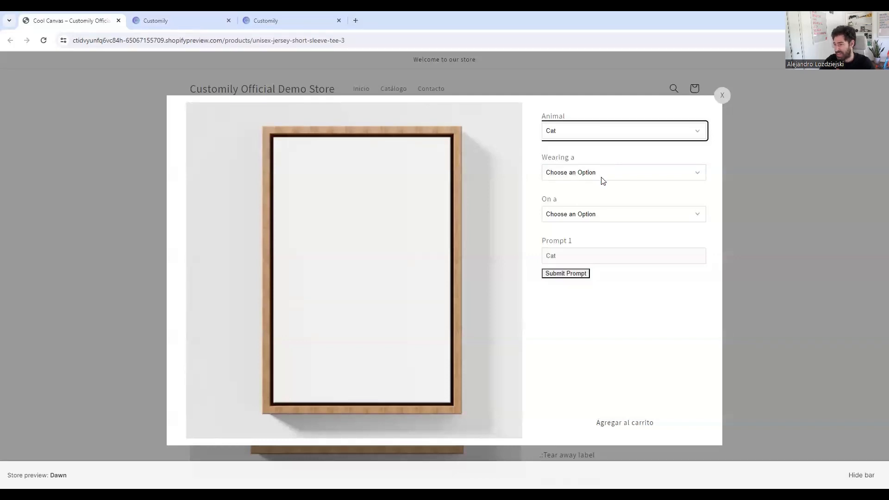
{"action": "mouse_move", "coordinate": [609, 174]}
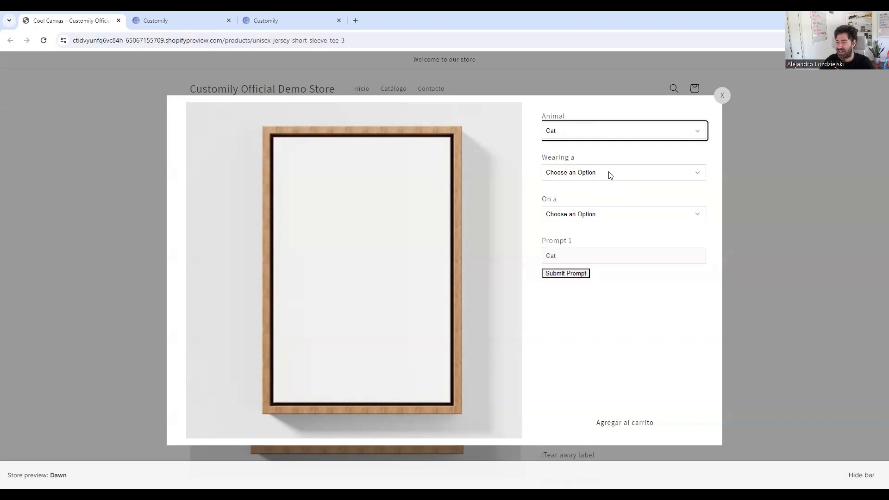
{"action": "left_click", "coordinate": [623, 172]}
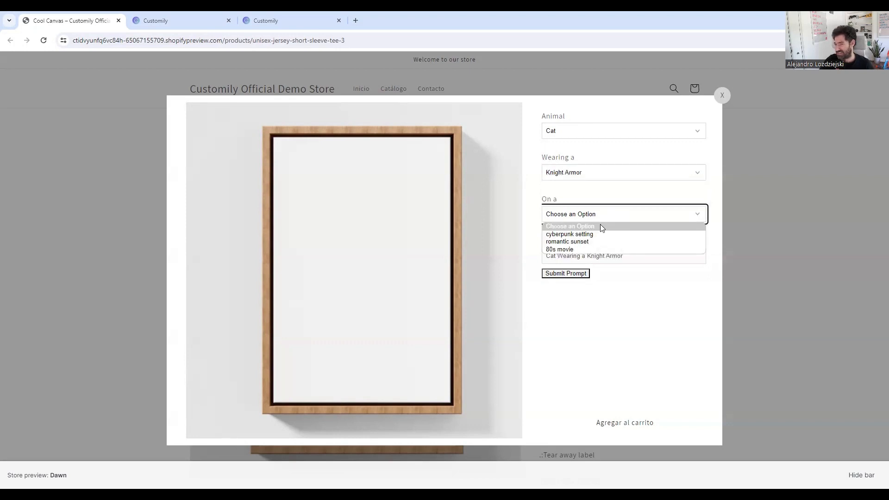
{"action": "mouse_move", "coordinate": [569, 234]}
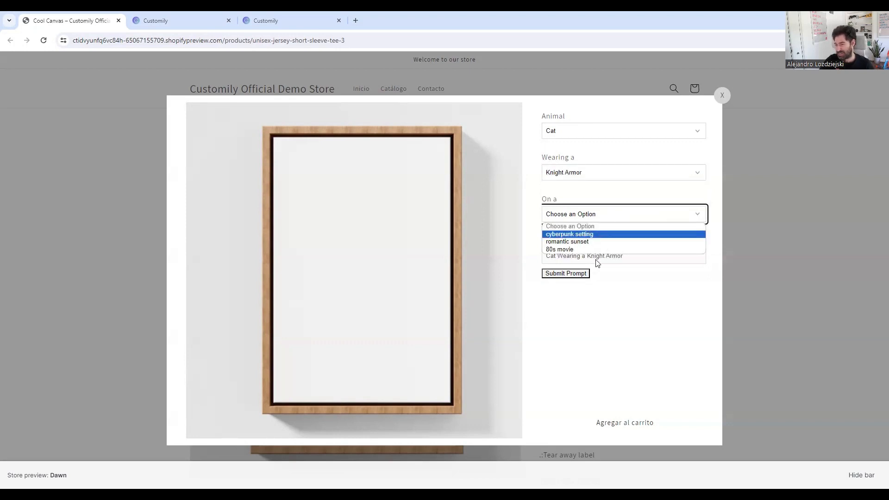
{"action": "left_click", "coordinate": [569, 233]}
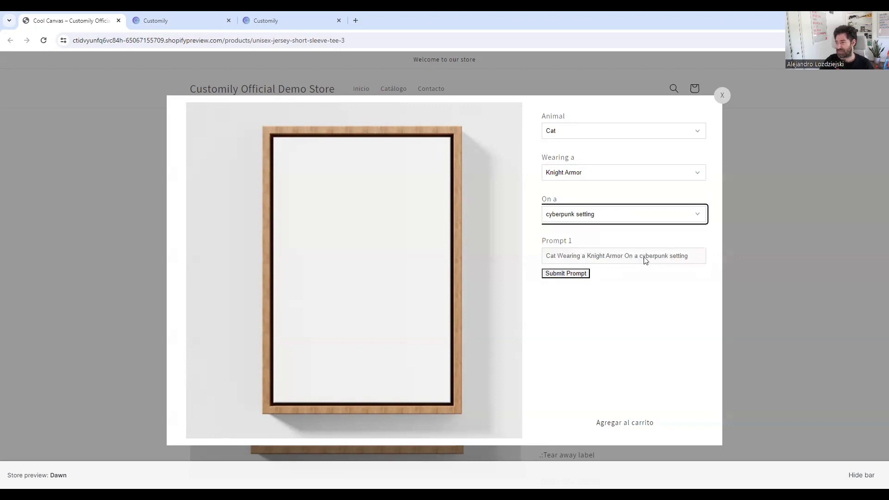
{"action": "mouse_move", "coordinate": [684, 237]}
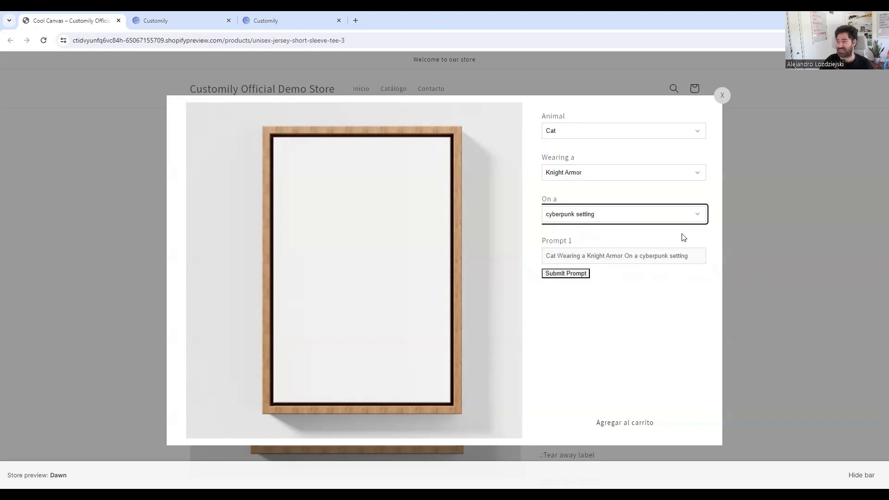
{"action": "mouse_move", "coordinate": [580, 289]}
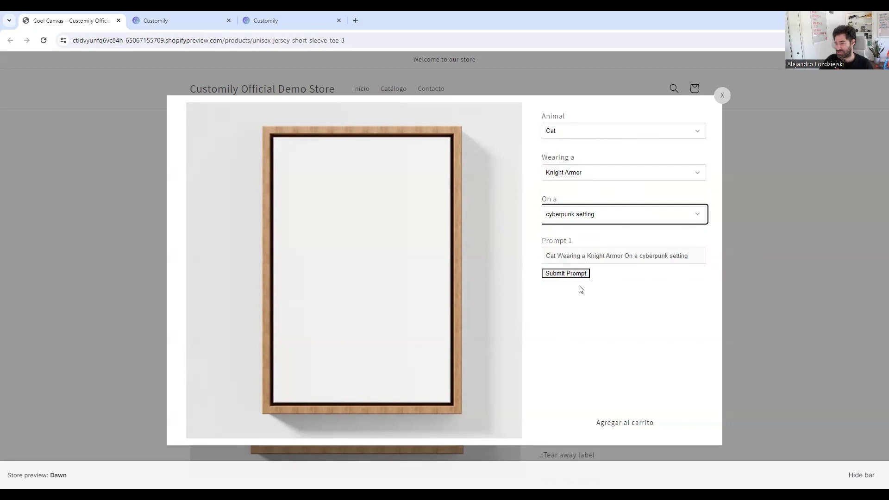
Submit the prompt so DALL·E renders the knight-armored cat in a neon cyberpunk city.
{"action": "left_click", "coordinate": [564, 273]}
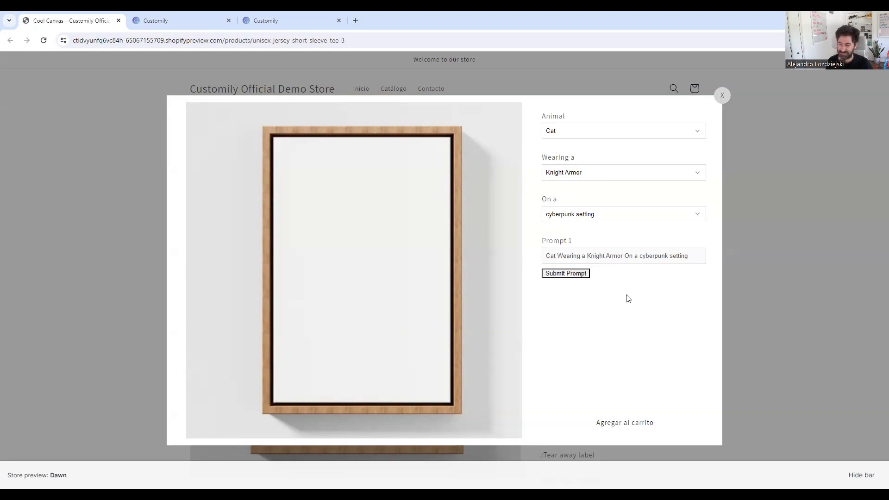
{"action": "left_click", "coordinate": [564, 273]}
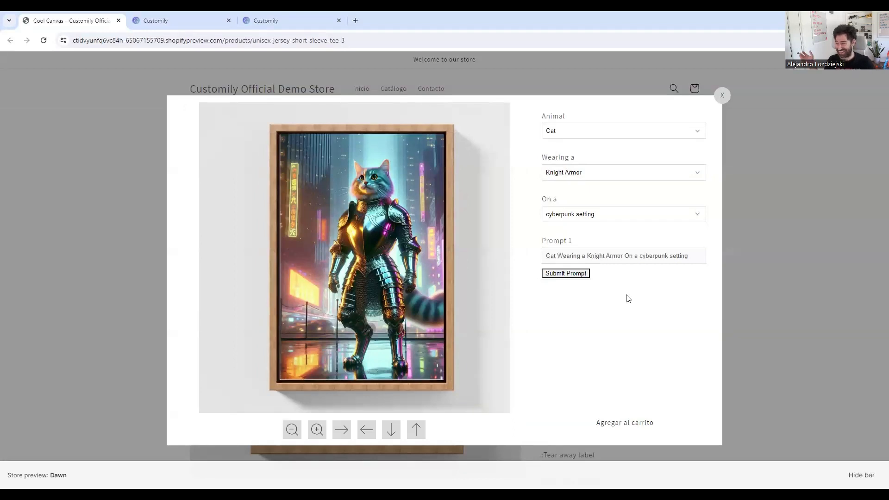
{"action": "mouse_move", "coordinate": [587, 299]}
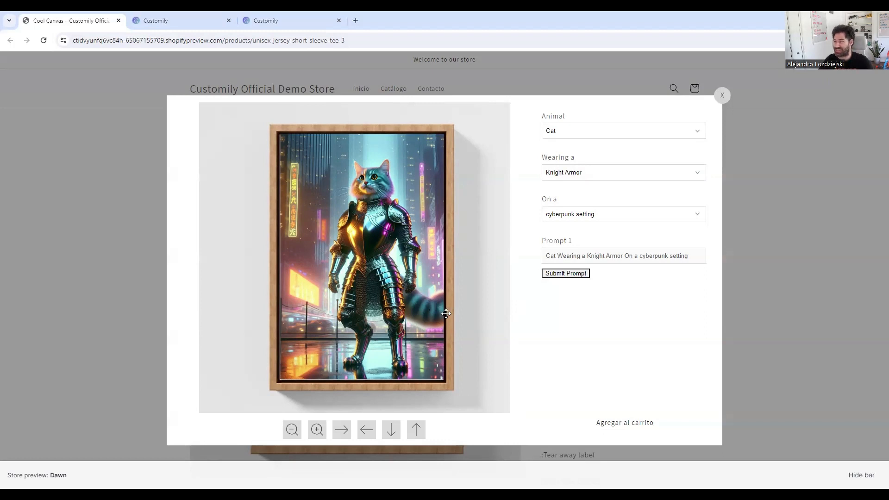
{"action": "mouse_move", "coordinate": [458, 293]}
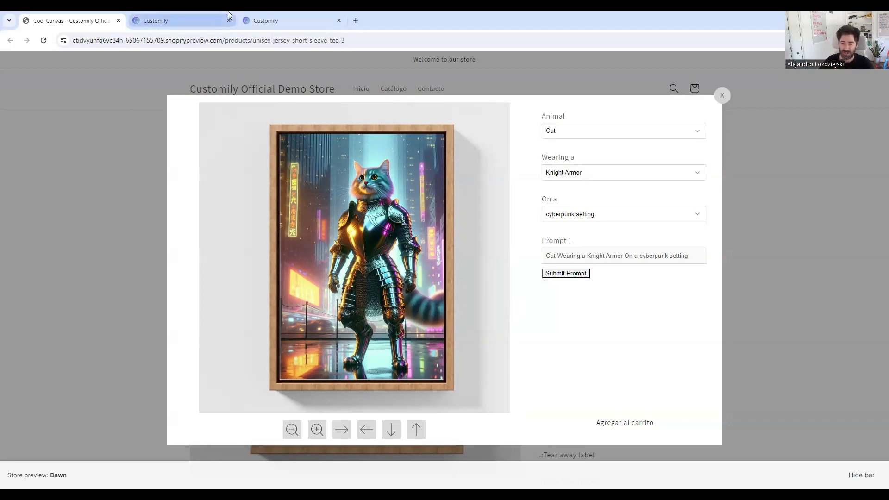
{"action": "mouse_move", "coordinate": [181, 20]}
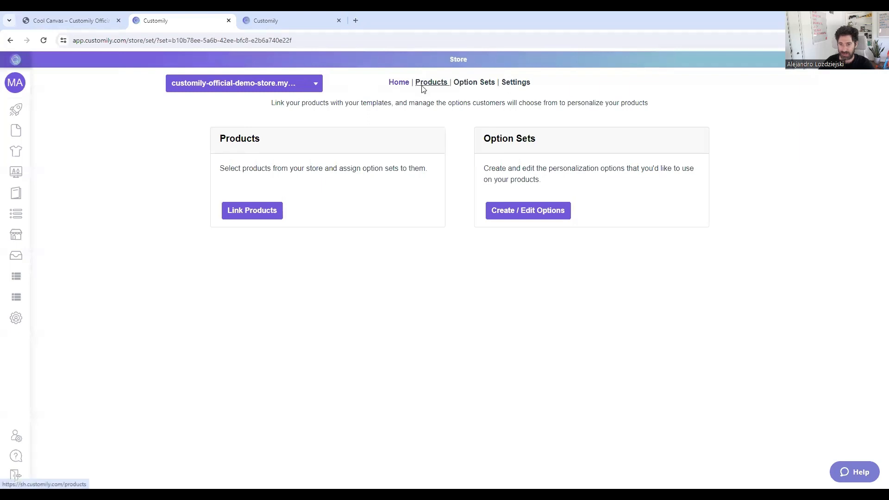
Find the Cool Canvas product in Customily's product list by searching 'canvas'.
{"action": "left_click", "coordinate": [251, 211]}
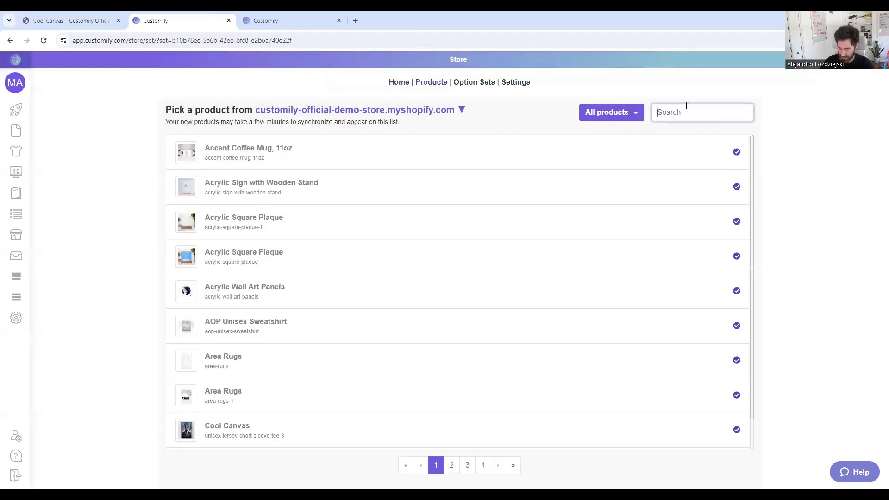
{"action": "type", "text": "canvas"}
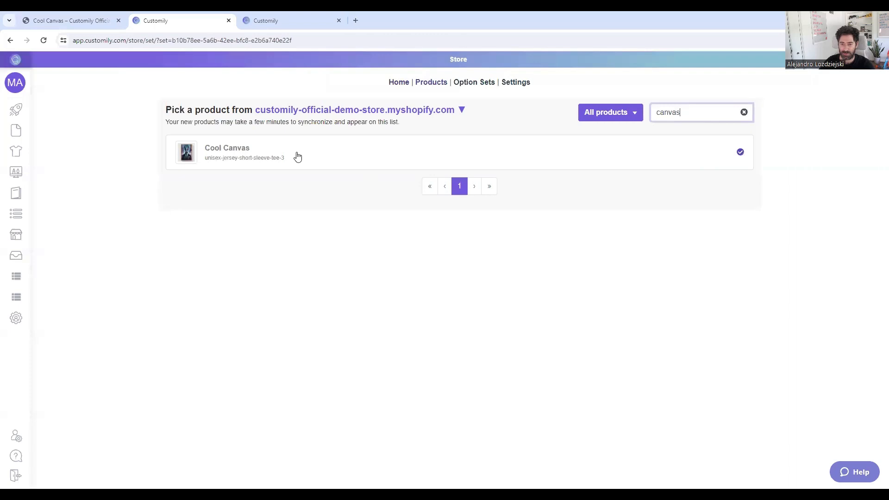
{"action": "left_click", "coordinate": [227, 152]}
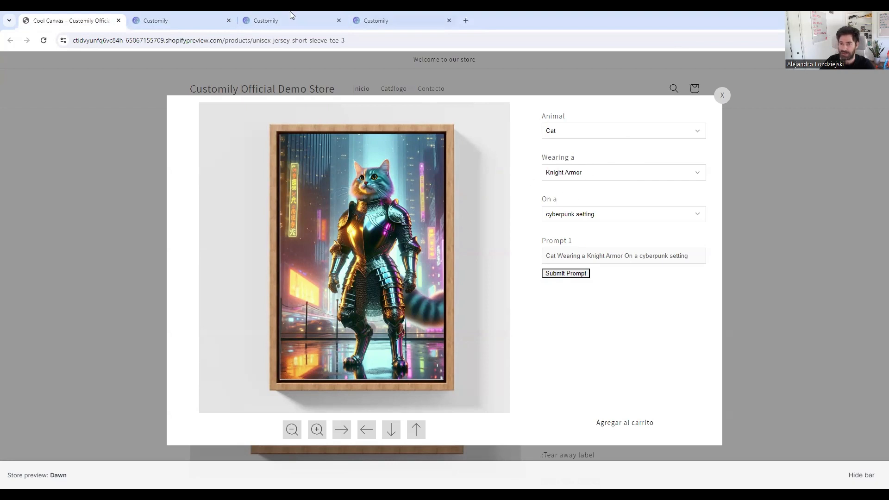
{"action": "left_click", "coordinate": [265, 21]}
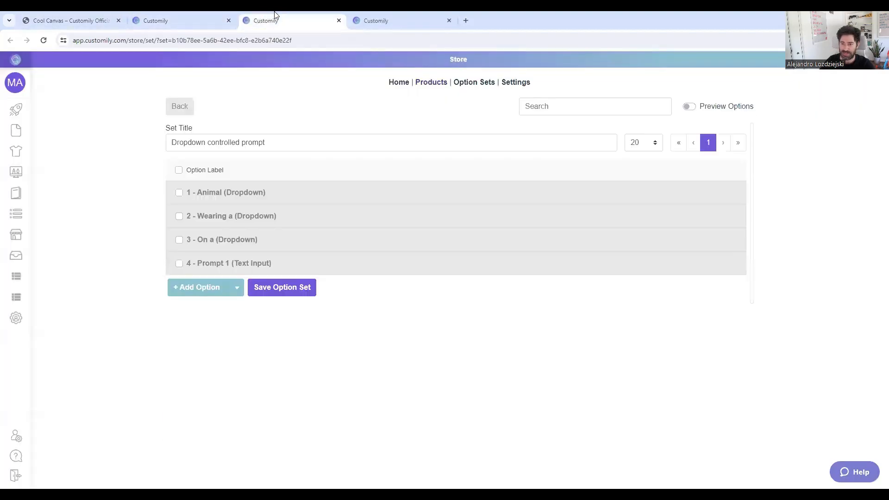
{"action": "left_click", "coordinate": [226, 192]}
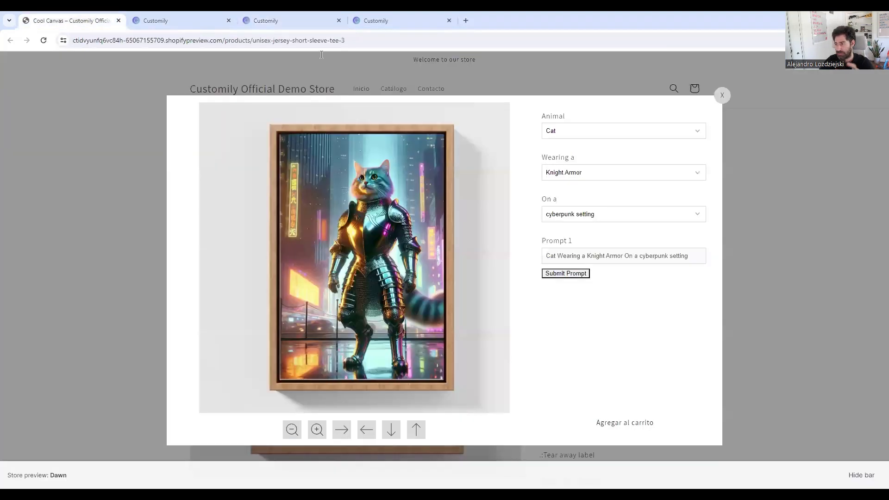
{"action": "mouse_move", "coordinate": [659, 262]}
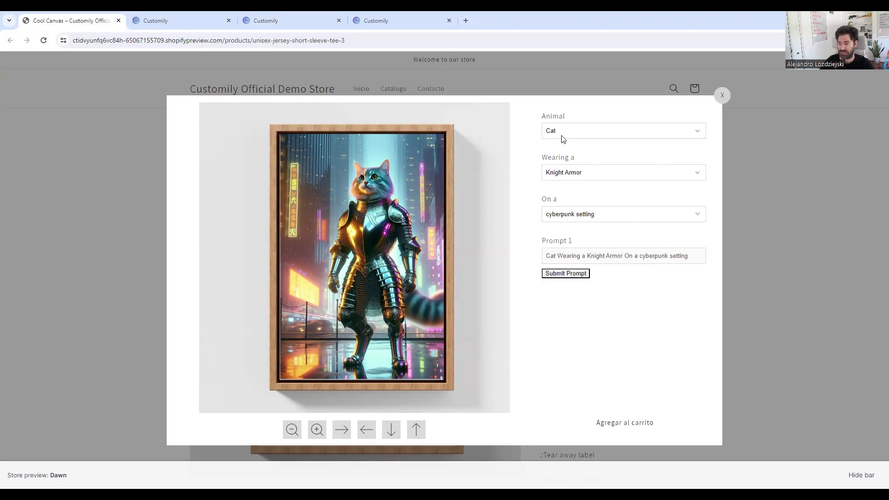
Switch the animal to Dog, then return to the Cool Canvas product setup in Customily.
{"action": "left_click", "coordinate": [622, 130]}
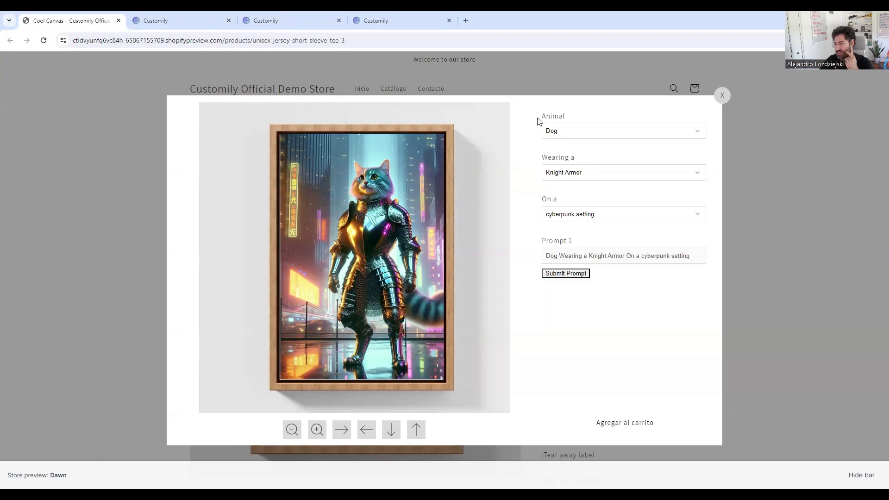
{"action": "mouse_move", "coordinate": [568, 121]}
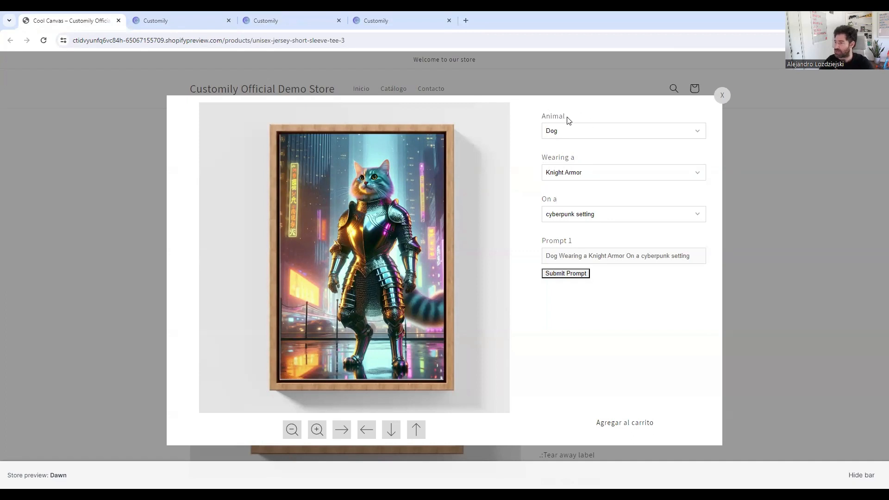
{"action": "mouse_move", "coordinate": [553, 256]}
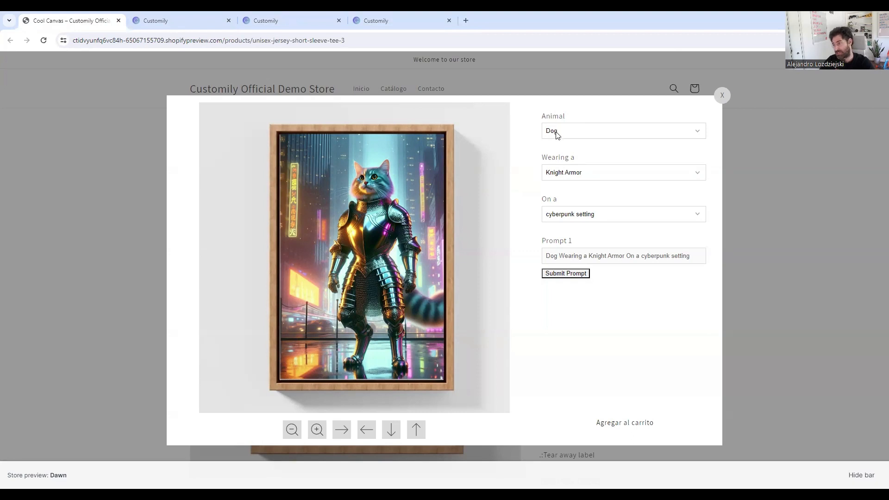
{"action": "mouse_move", "coordinate": [569, 125]}
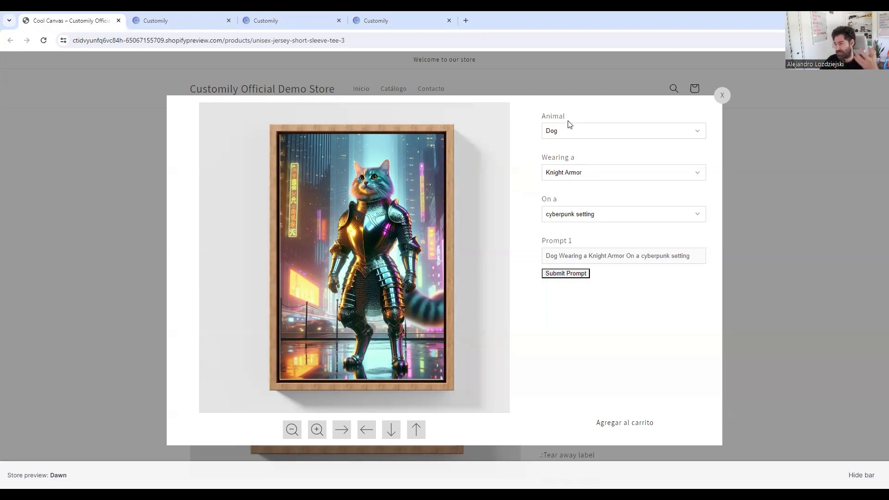
{"action": "mouse_move", "coordinate": [568, 146]}
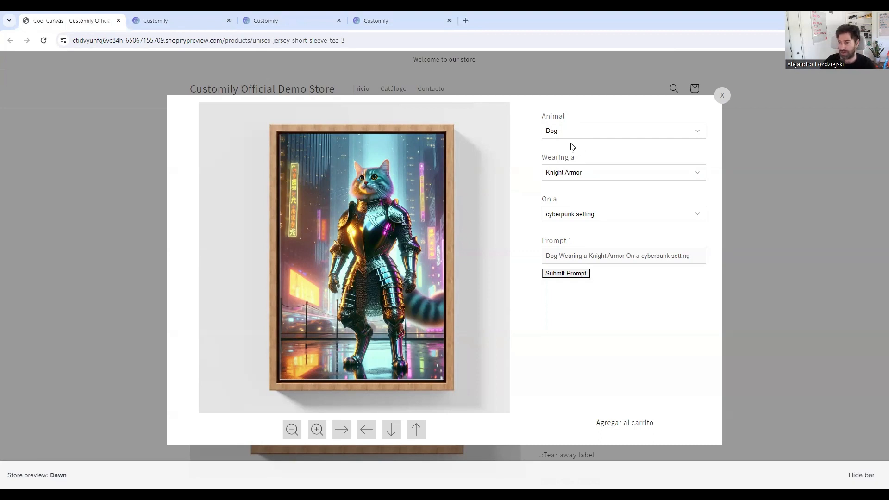
{"action": "mouse_move", "coordinate": [567, 189]}
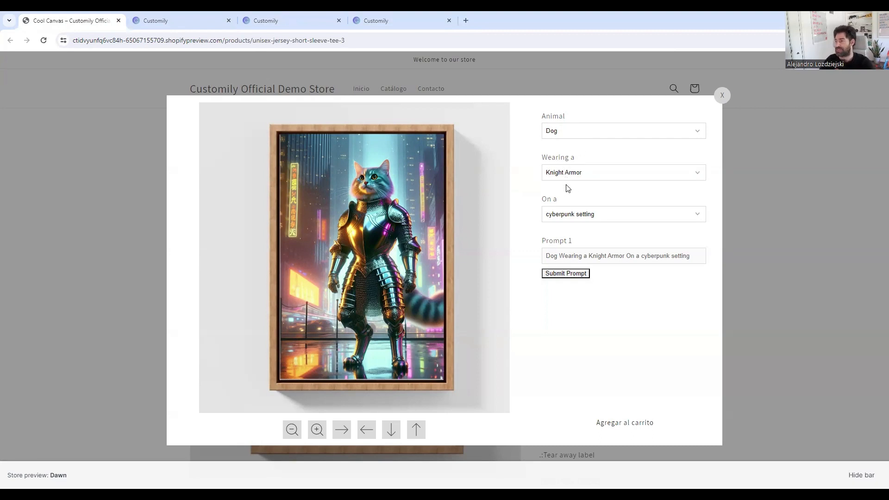
{"action": "mouse_move", "coordinate": [600, 173]}
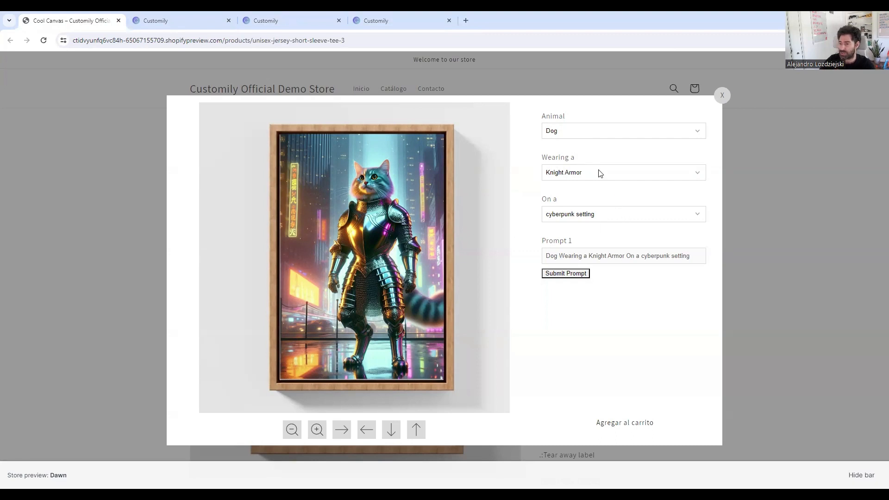
{"action": "mouse_move", "coordinate": [584, 181]}
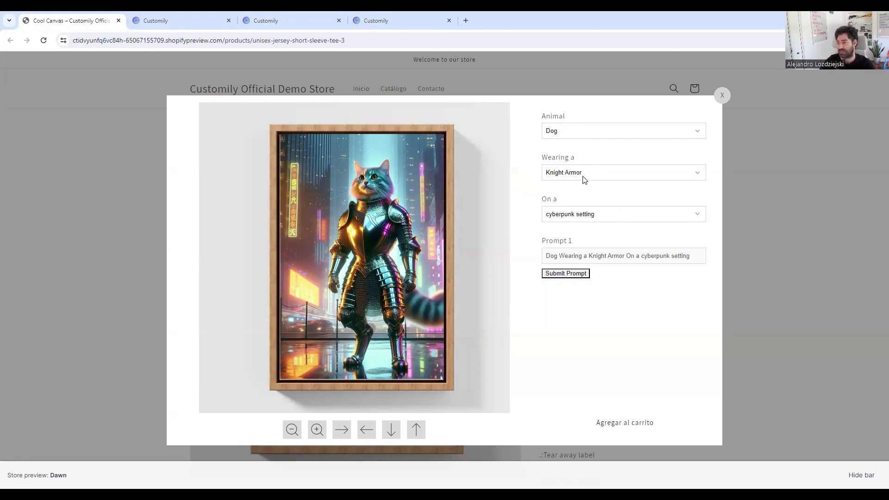
{"action": "left_click", "coordinate": [622, 172]}
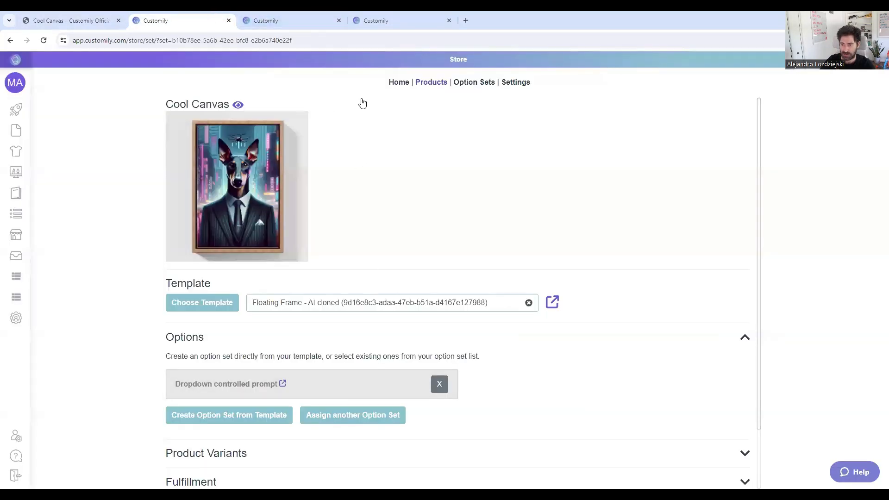
Expand the Animal dropdown of the Dropdown controlled prompt set to its Dog and Cat values.
{"action": "left_click", "coordinate": [226, 383]}
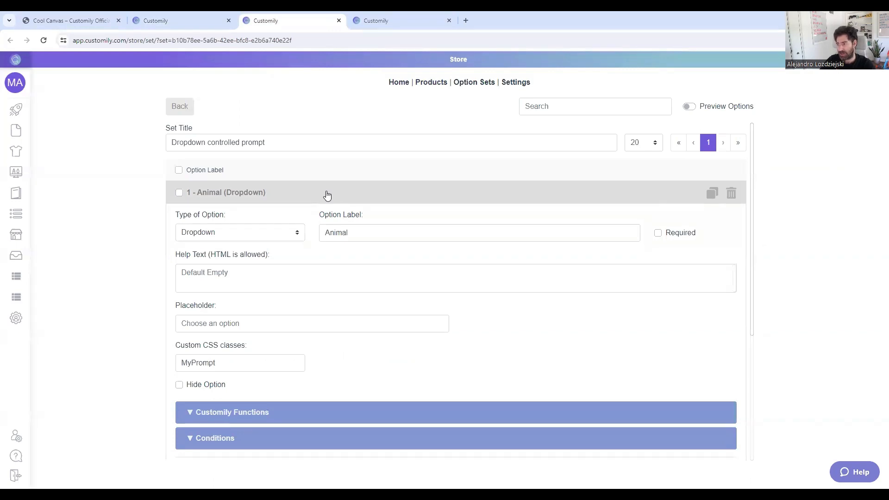
{"action": "mouse_move", "coordinate": [294, 454]}
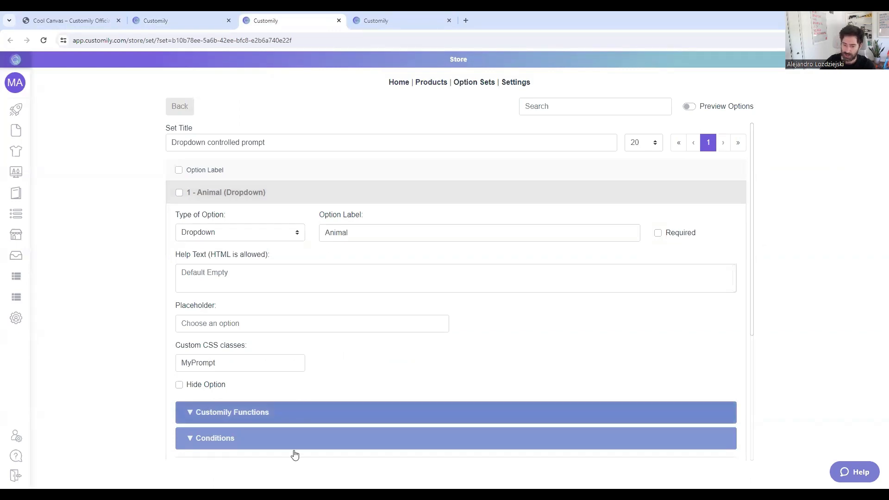
{"action": "scroll", "scroll_direction": "down", "scroll_amount": 3}
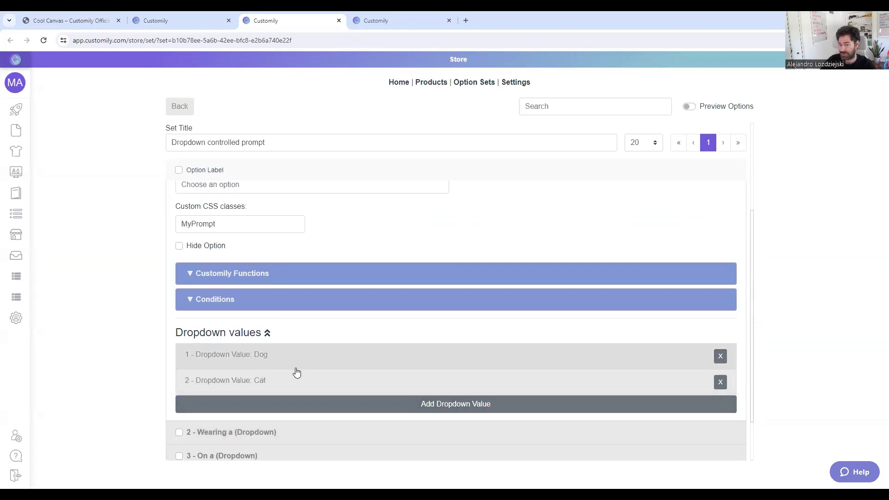
{"action": "scroll", "scroll_direction": "down", "scroll_amount": 3}
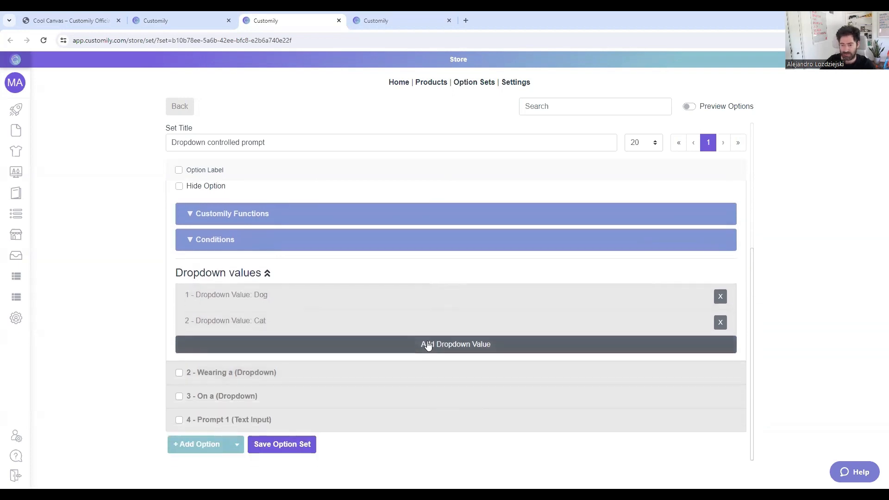
Add a third Animal dropdown value named 'turtle'.
{"action": "left_click", "coordinate": [455, 345]}
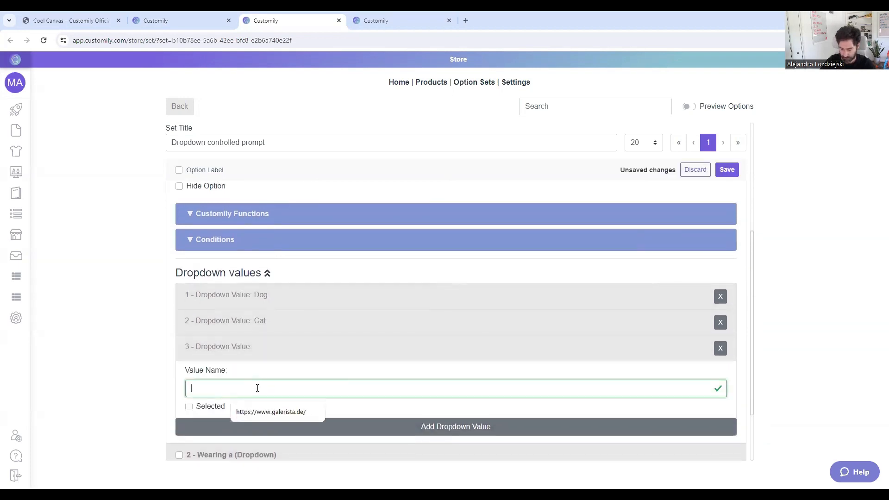
{"action": "type", "text": "turtle"}
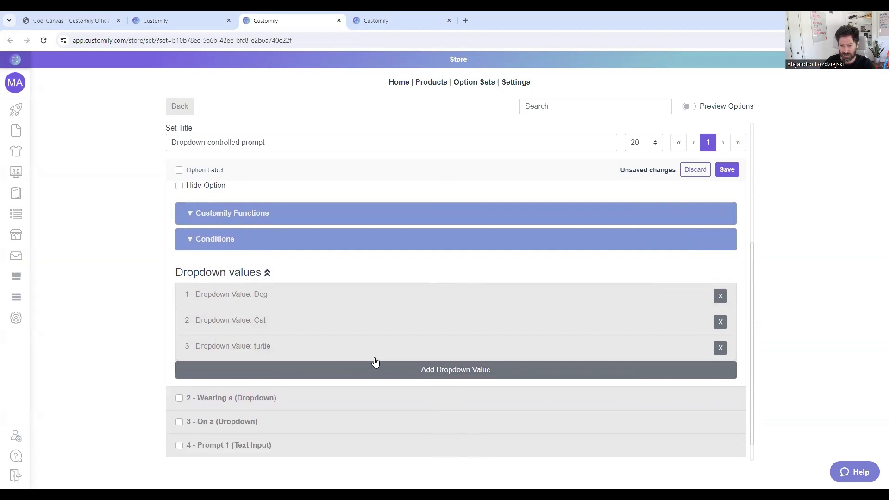
{"action": "left_click", "coordinate": [230, 397]}
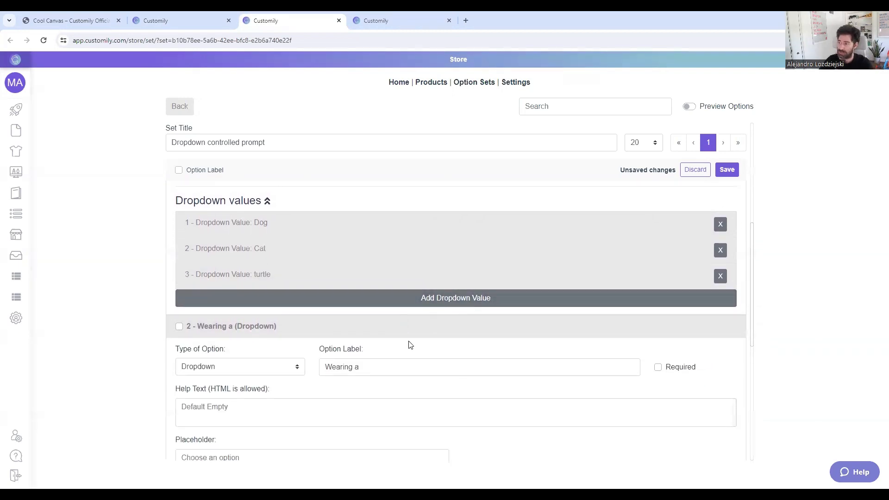
{"action": "scroll", "scroll_direction": "down", "scroll_amount": 3}
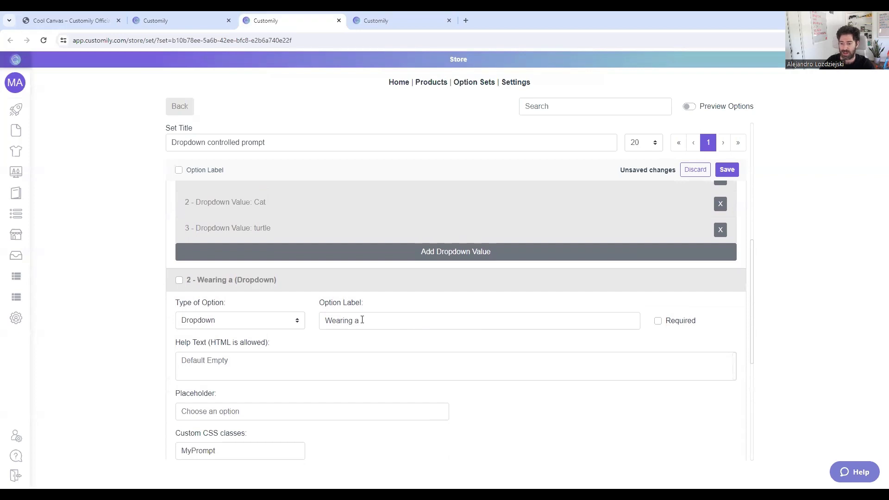
{"action": "double_click", "coordinate": [342, 321]}
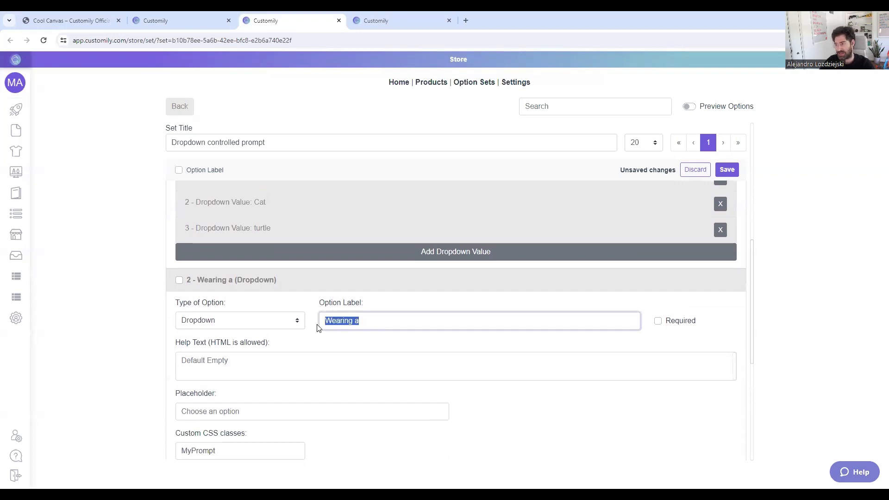
{"action": "mouse_move", "coordinate": [344, 281]}
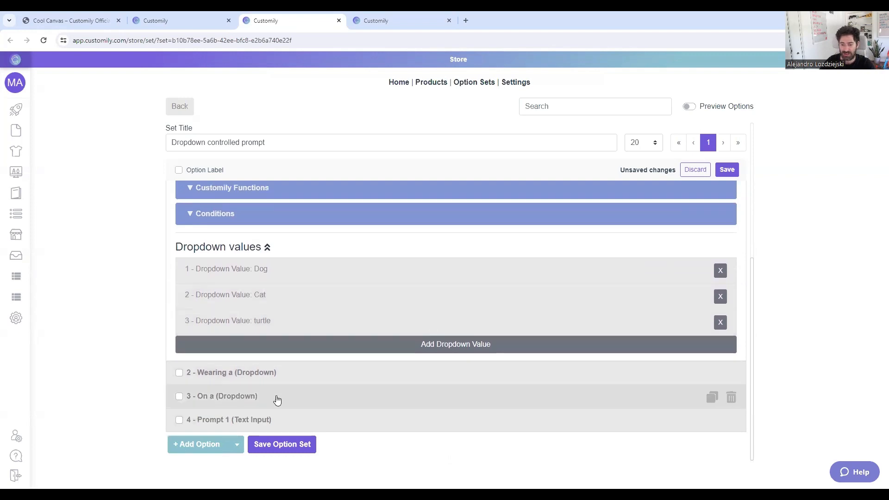
{"action": "left_click", "coordinate": [221, 395]}
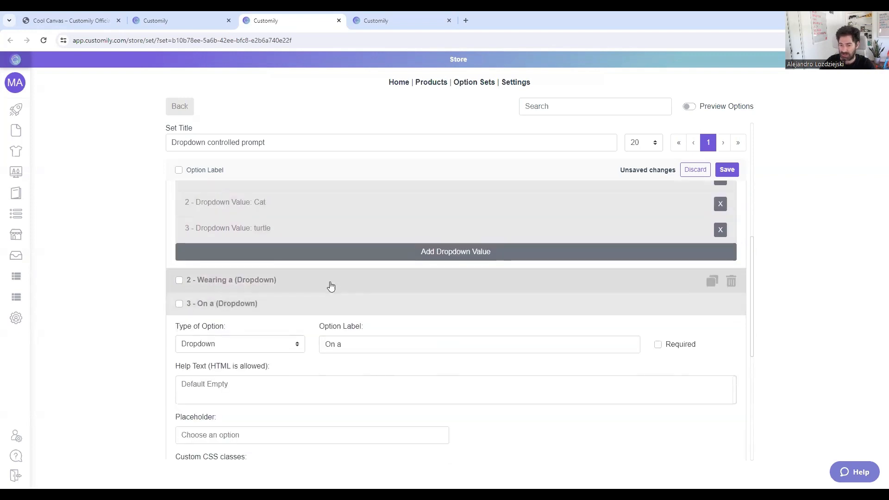
{"action": "scroll", "scroll_direction": "down", "scroll_amount": 3}
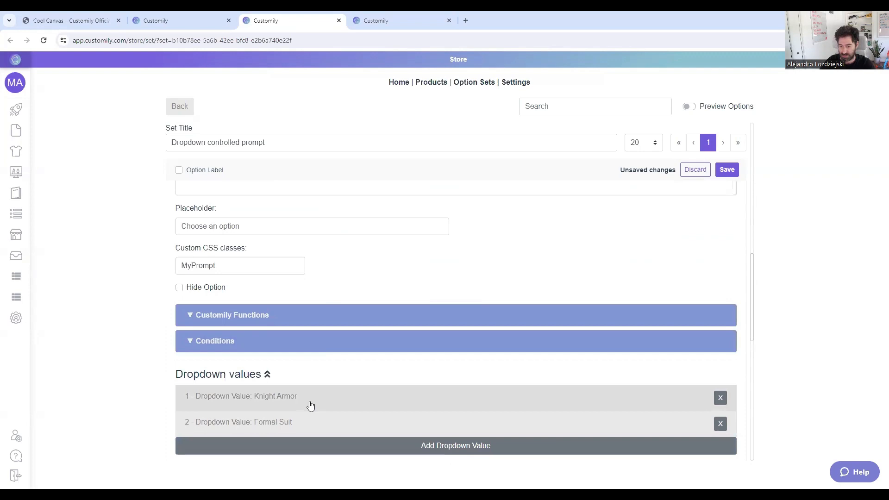
{"action": "left_click", "coordinate": [241, 395]}
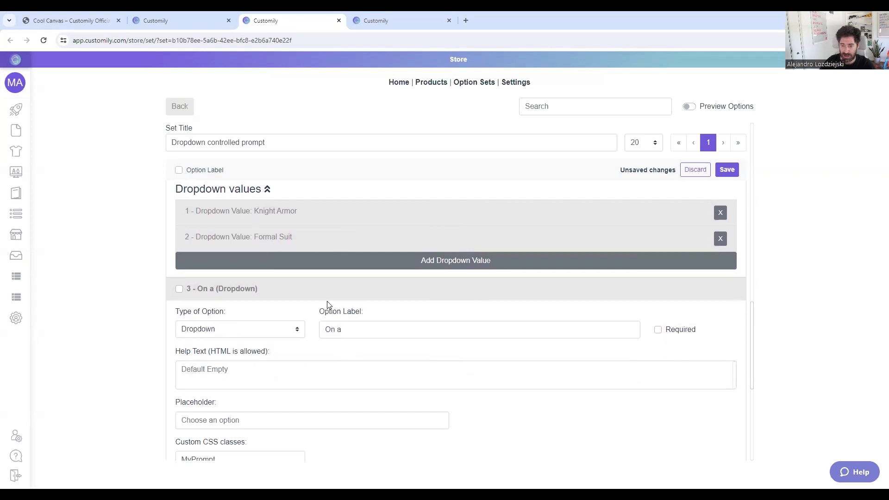
{"action": "scroll", "scroll_direction": "down", "scroll_amount": 3}
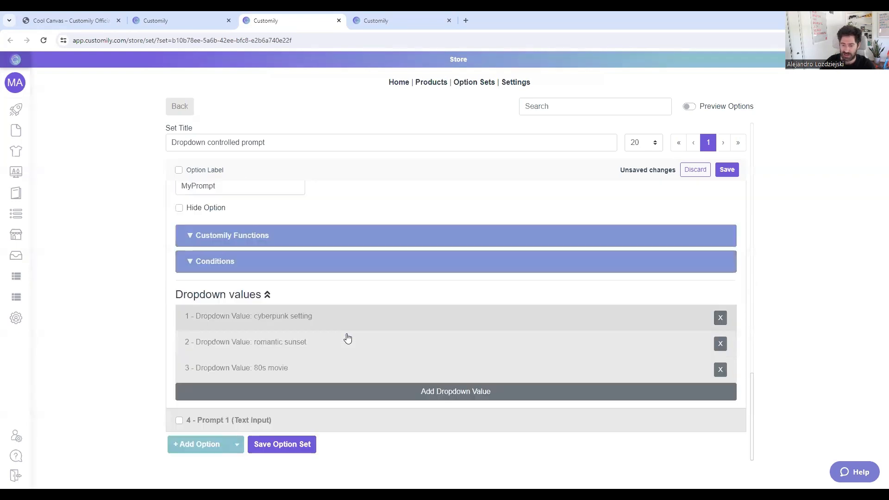
{"action": "mouse_move", "coordinate": [251, 424]}
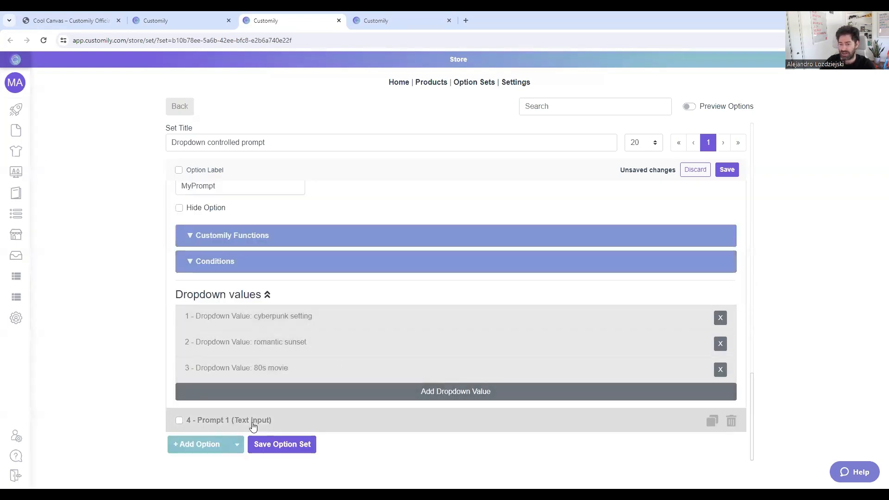
{"action": "mouse_move", "coordinate": [304, 426]}
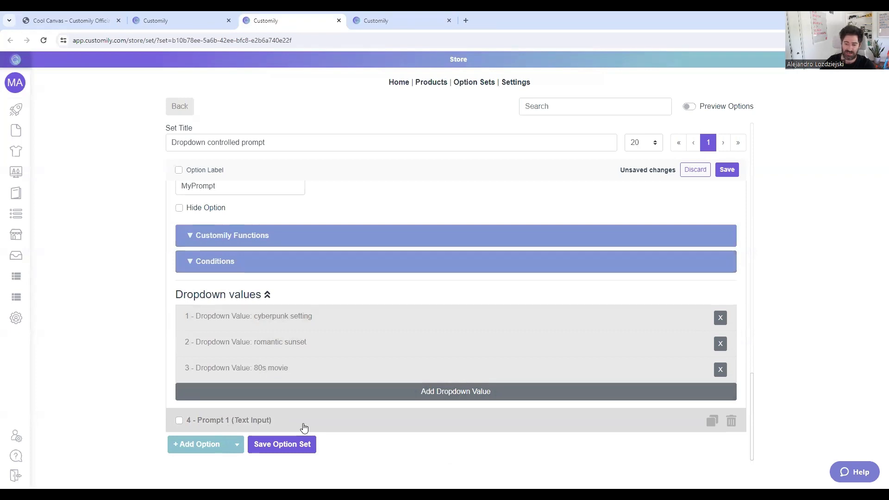
{"action": "mouse_move", "coordinate": [462, 379]}
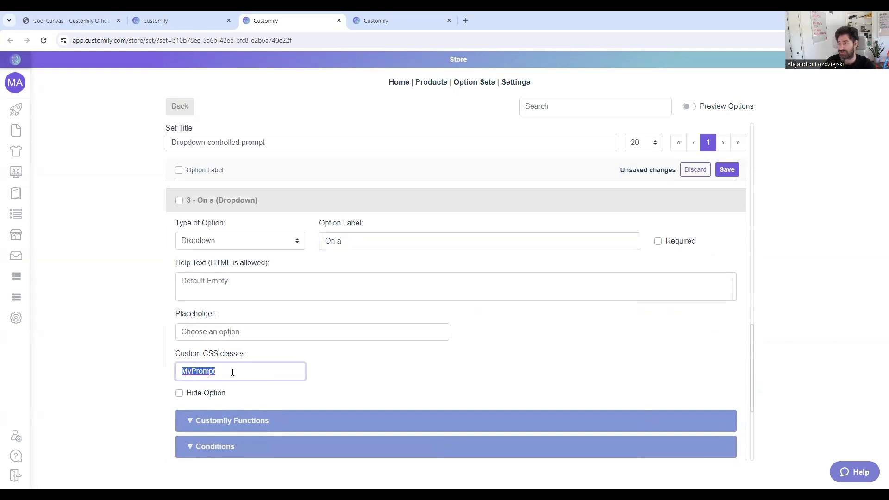
Verify each dropdown uses the MyPrompt CSS class, then go to the store overview.
{"action": "scroll", "scroll_direction": "down", "scroll_amount": 3}
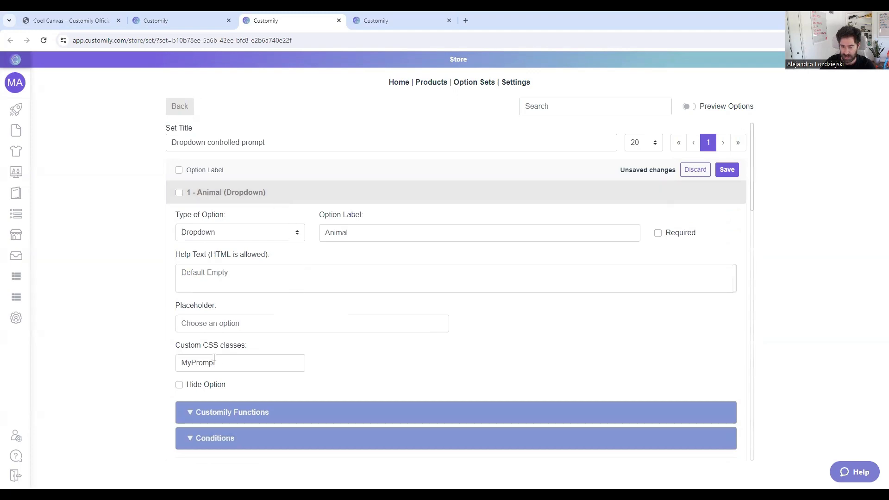
{"action": "scroll", "scroll_direction": "down", "scroll_amount": 3}
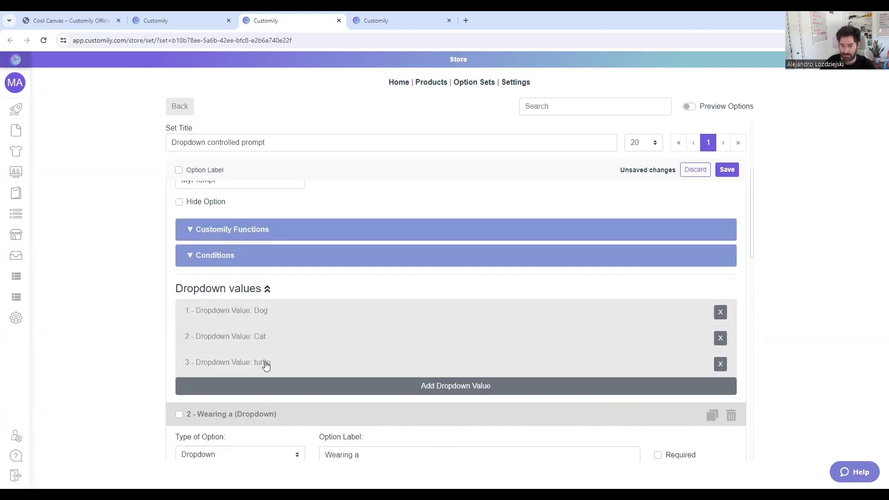
{"action": "scroll", "scroll_direction": "up", "scroll_amount": 3}
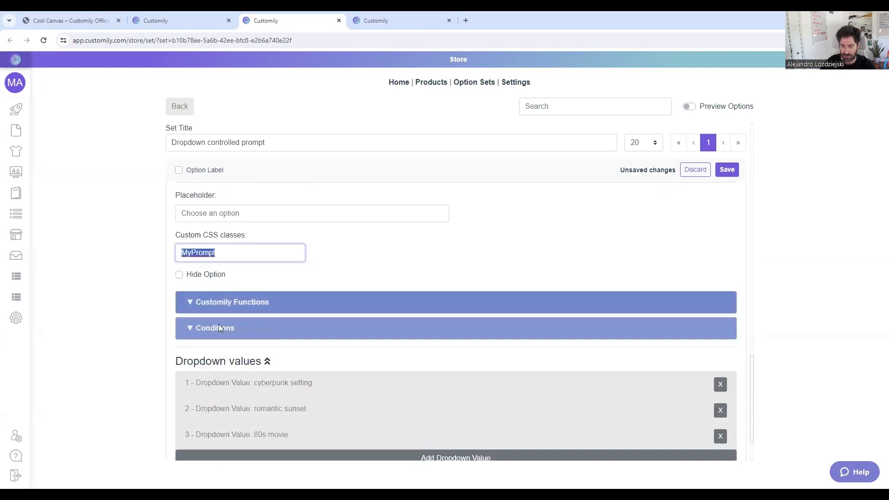
{"action": "scroll", "scroll_direction": "down", "scroll_amount": 3}
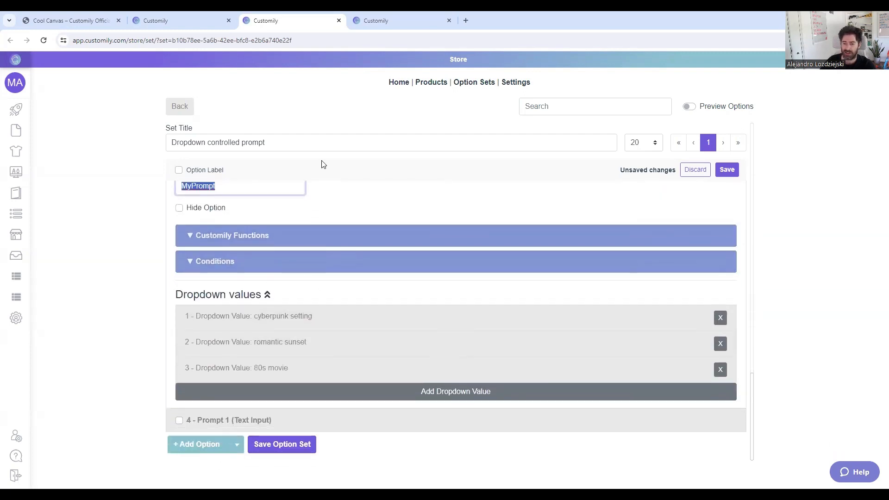
{"action": "mouse_move", "coordinate": [325, 100]}
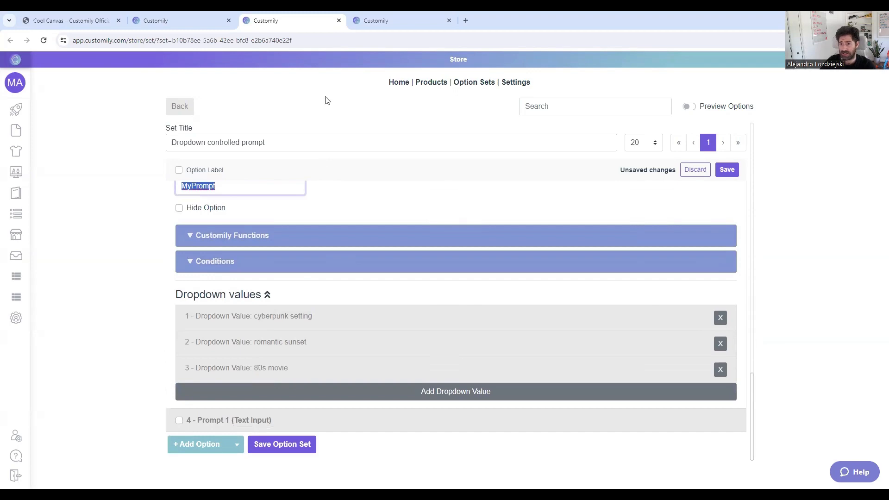
{"action": "left_click", "coordinate": [401, 21]}
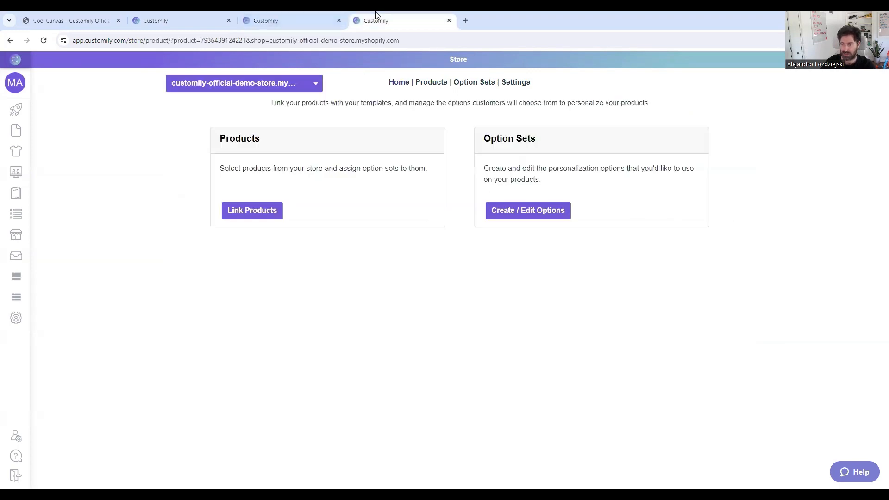
Review the store's custom JavaScript that joins selected dropdown values into a prompt.
{"action": "left_click", "coordinate": [514, 82]}
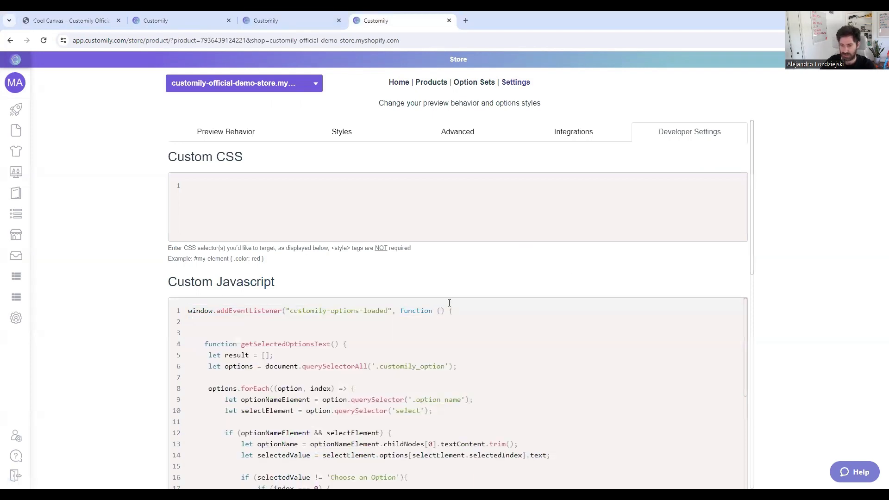
{"action": "scroll", "scroll_direction": "down", "scroll_amount": 3}
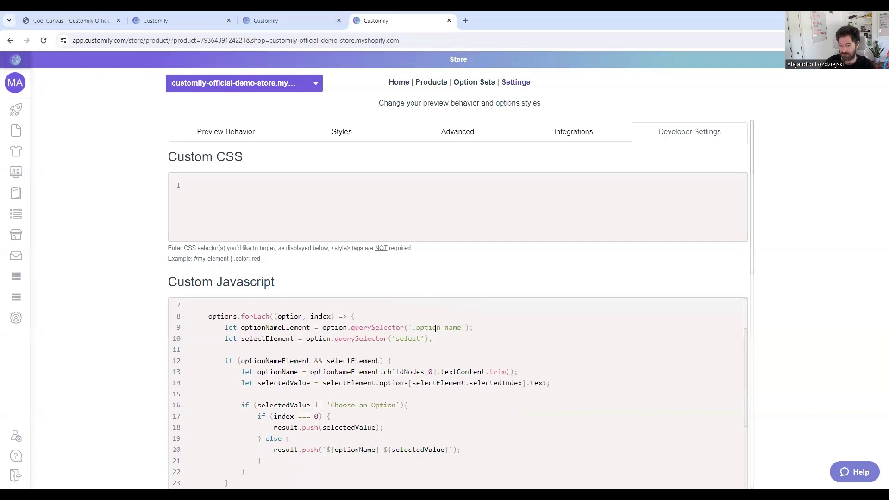
{"action": "scroll", "scroll_direction": "down", "scroll_amount": 3}
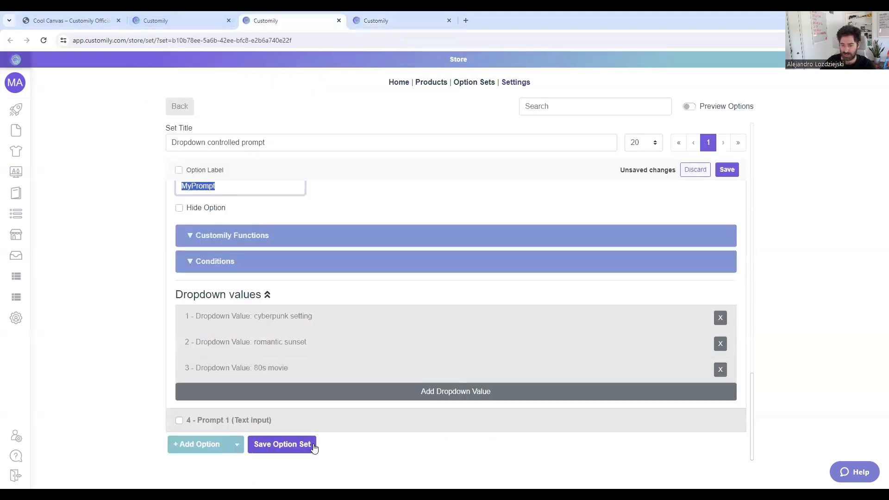
Save the Dropdown controlled prompt option set.
{"action": "left_click", "coordinate": [280, 443]}
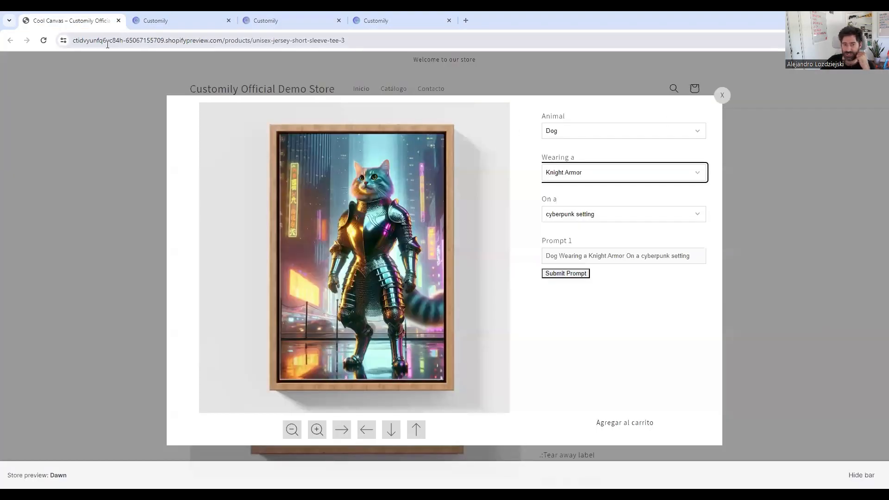
Reload the storefront and personalize with turtle, Knight Armor and cyberpunk setting.
{"action": "left_click", "coordinate": [722, 95]}
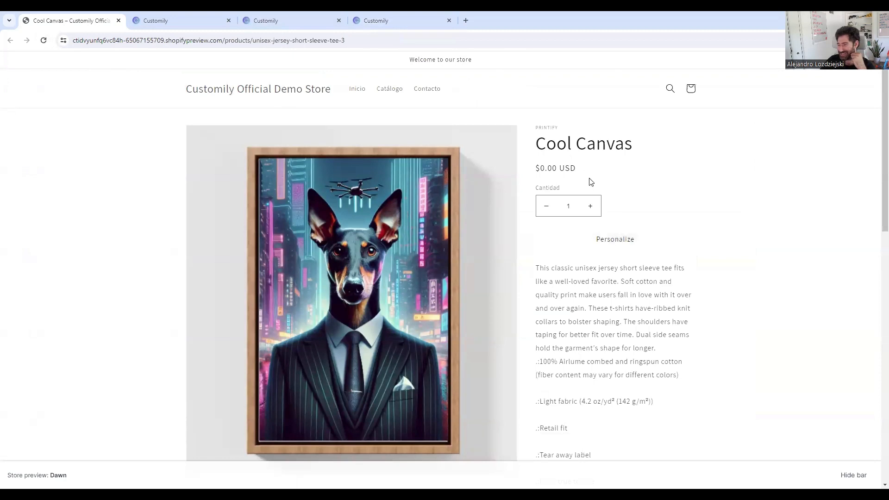
{"action": "left_click", "coordinate": [615, 239]}
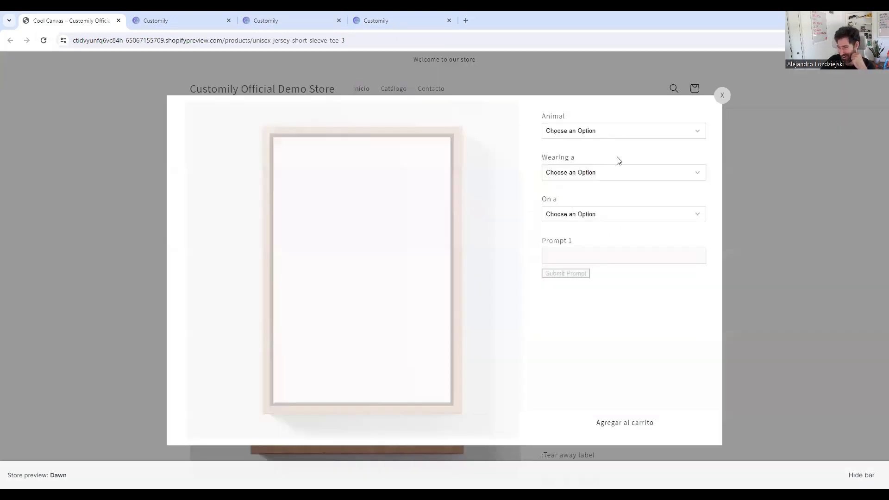
{"action": "left_click", "coordinate": [622, 130]}
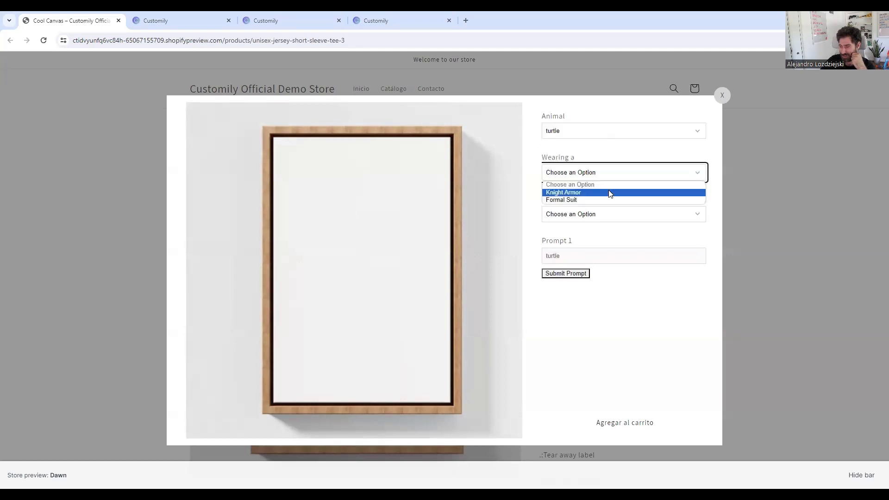
{"action": "left_click", "coordinate": [561, 192]}
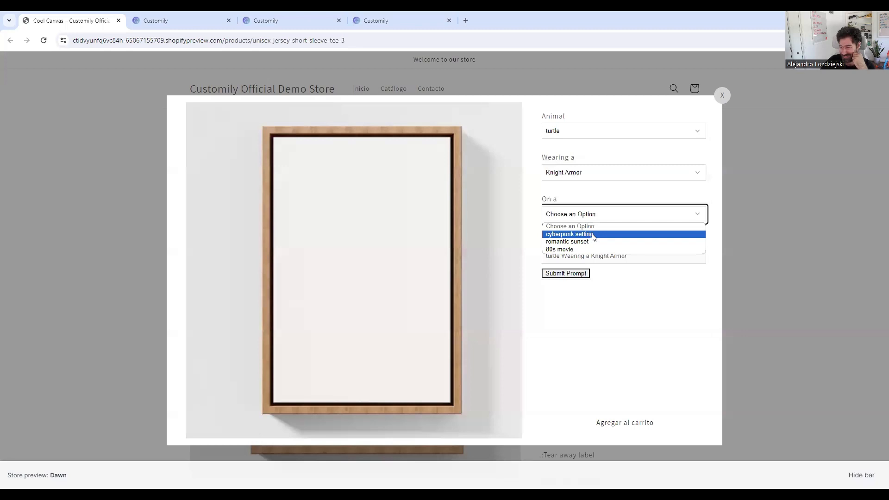
{"action": "left_click", "coordinate": [567, 234]}
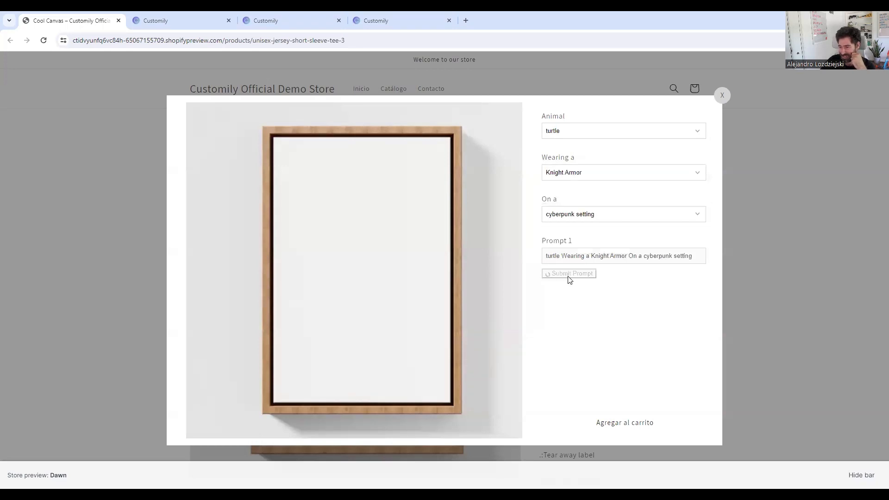
{"action": "mouse_move", "coordinate": [573, 276]}
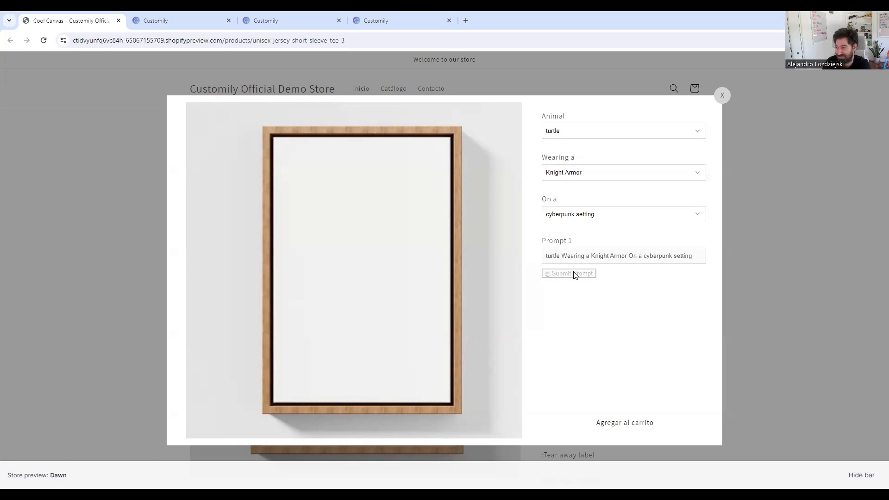
Submit the prompt and let DALL·E generate the armored-turtle cyberpunk artwork into the canvas preview.
{"action": "left_click", "coordinate": [564, 273]}
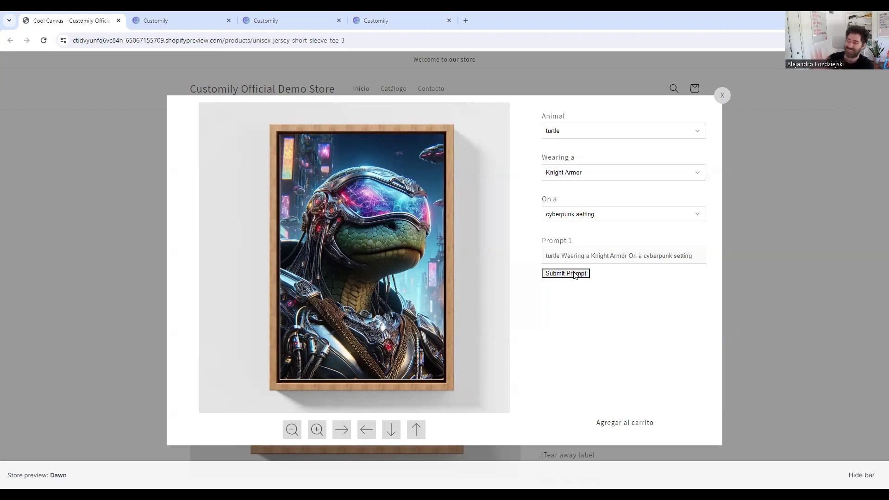
{"action": "mouse_move", "coordinate": [458, 322]}
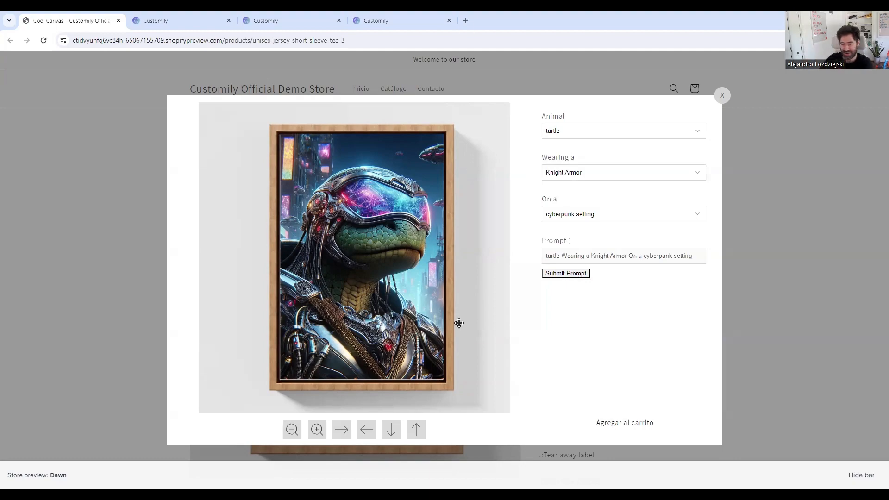